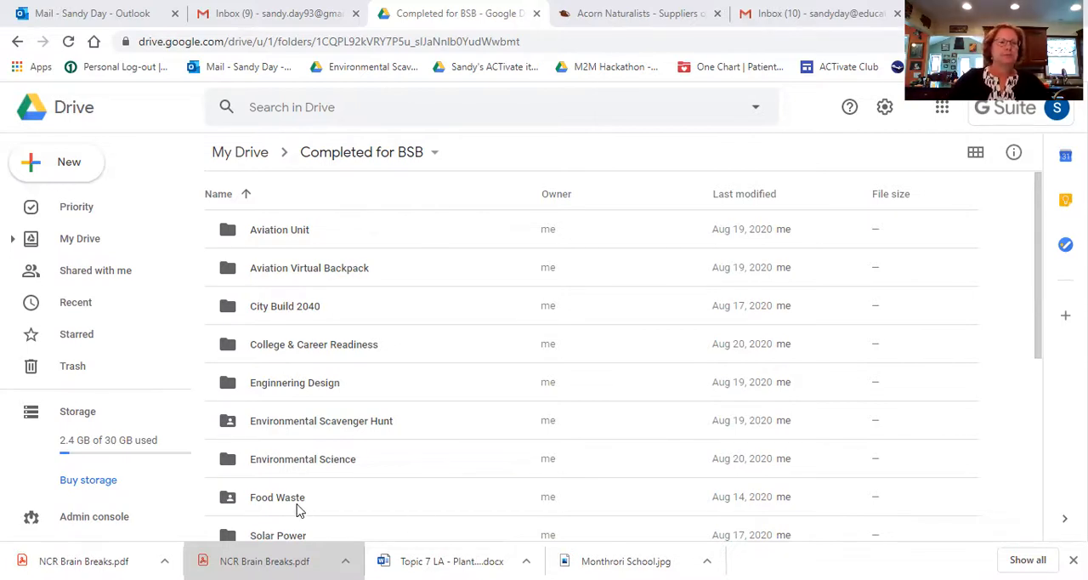
- Open the Food Waste folder and scroll through its lesson documents, PDFs and PDF Versions subfolder
double_click(277, 496)
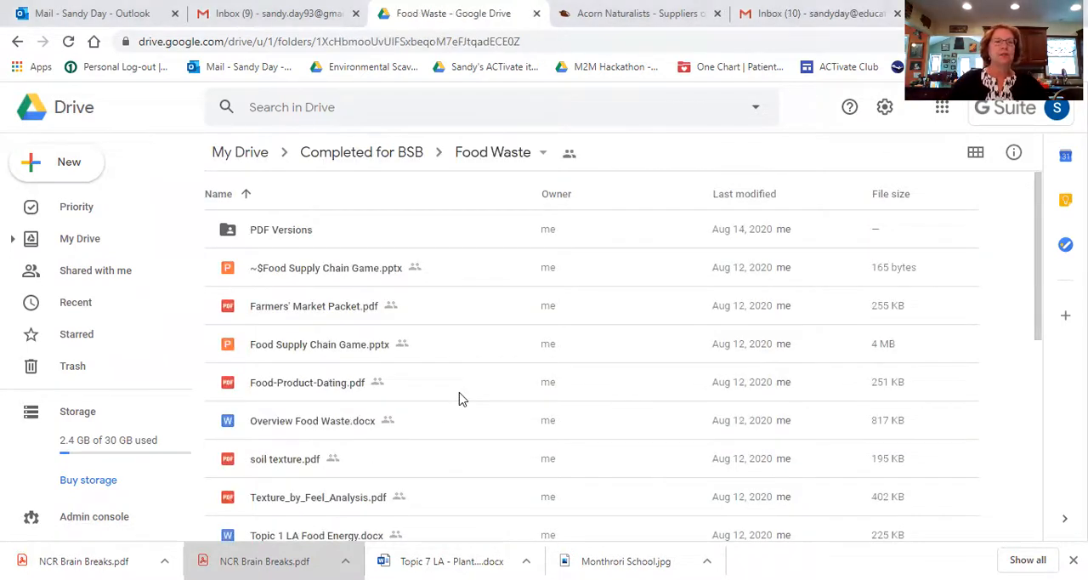
scroll(down, 3)
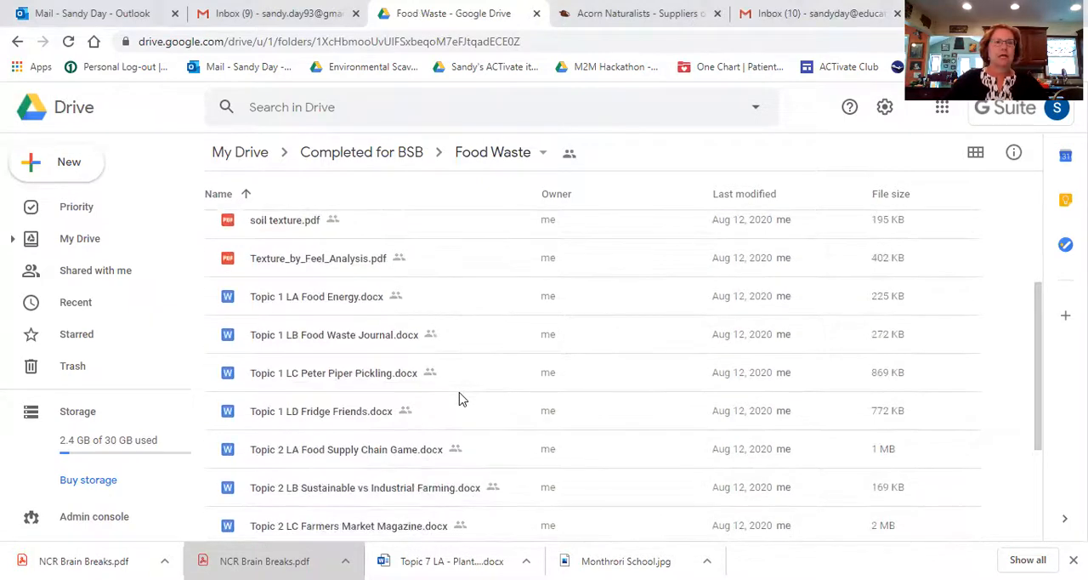
scroll(down, 3)
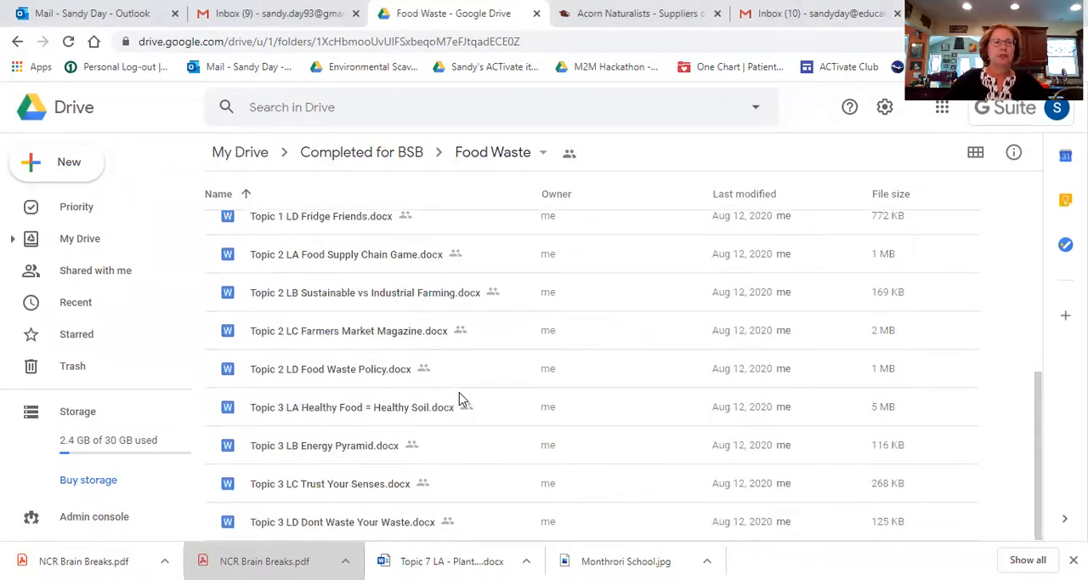
scroll(up, 3)
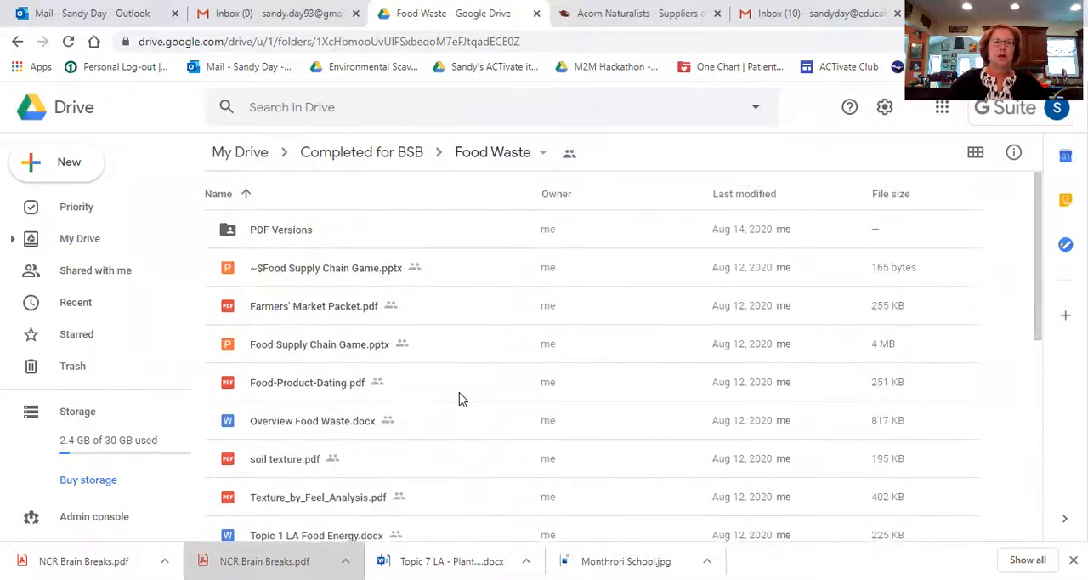
scroll(down, 3)
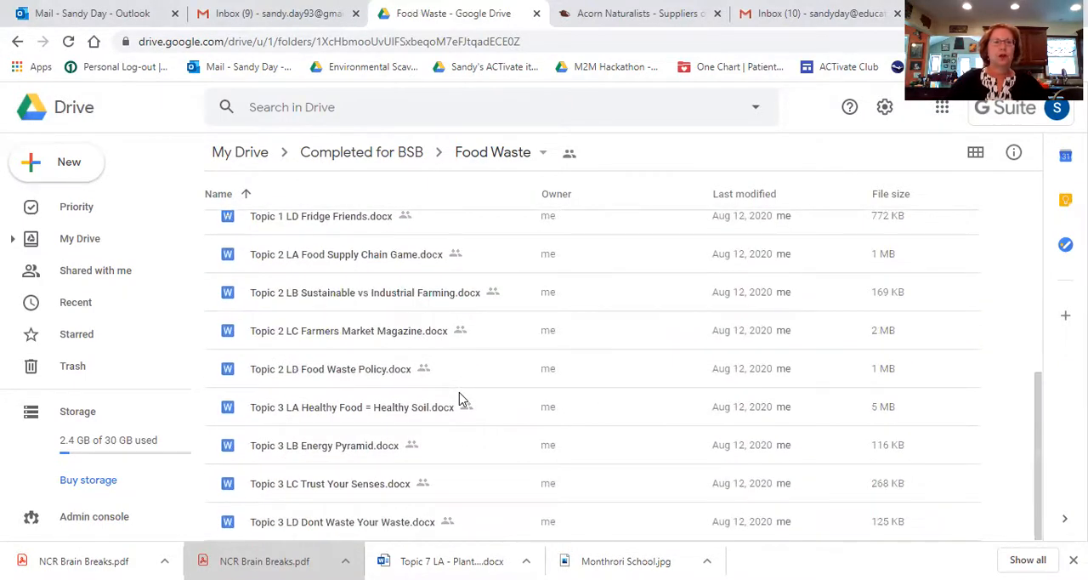
scroll(up, 3)
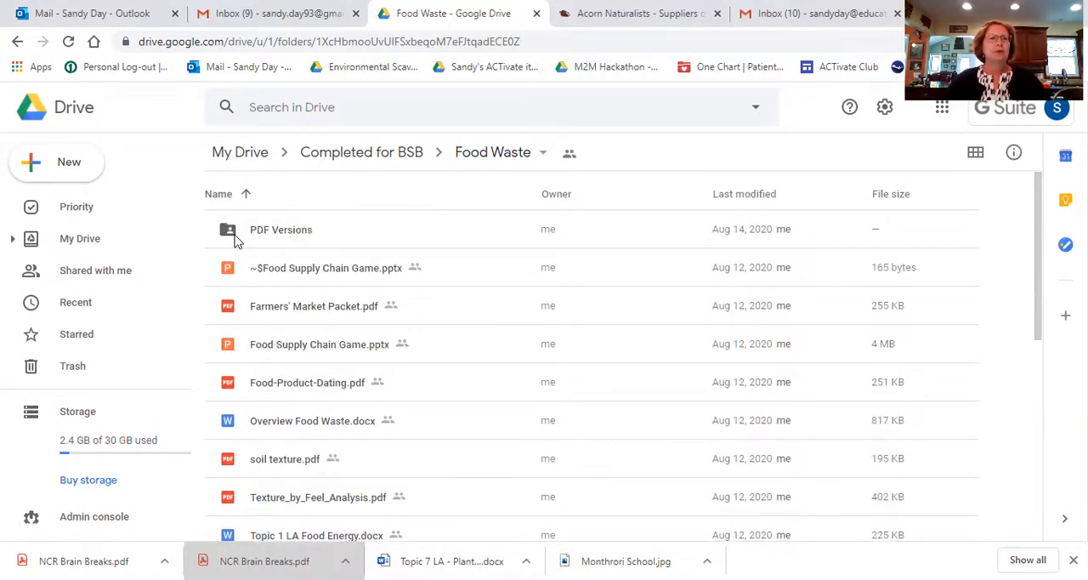
- Open the PDF Versions folder and preview Overview and 12 Lessons.pdf
double_click(281, 228)
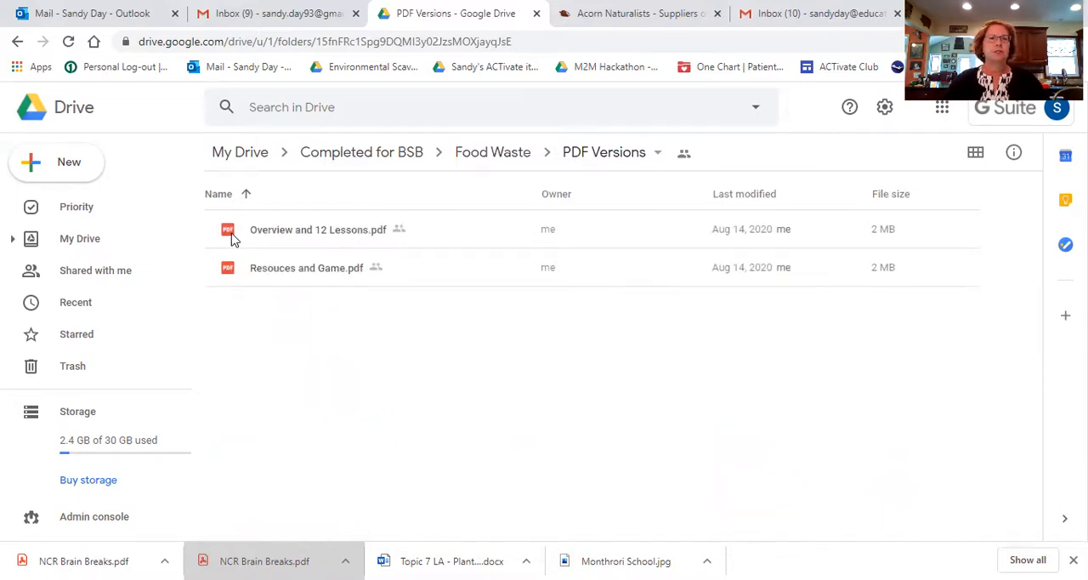
double_click(318, 227)
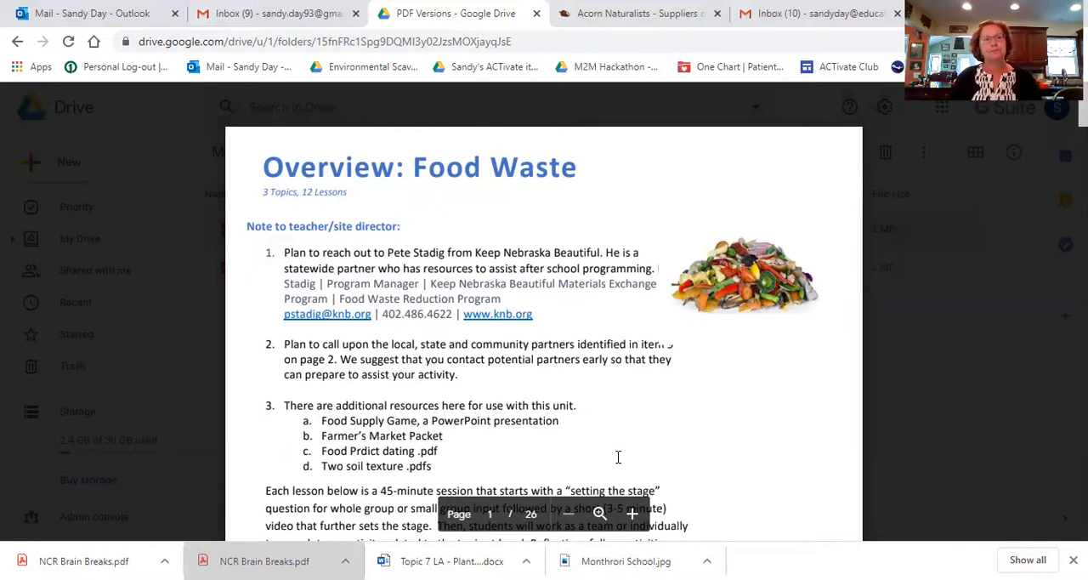
- Scroll the overview PDF past the teacher notes to the Unit Topics and lessons list
scroll(down, 3)
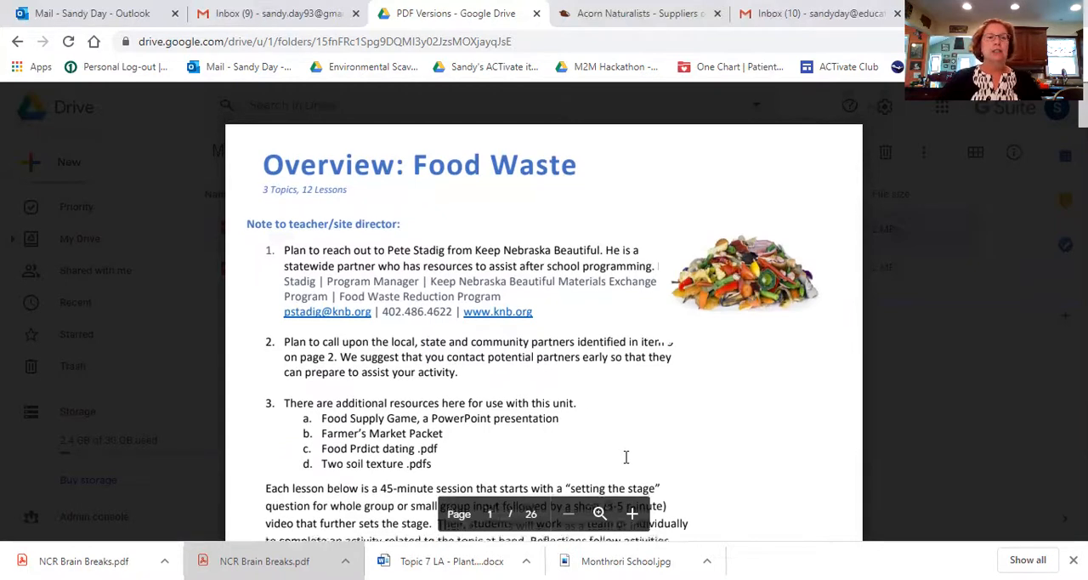
scroll(down, 3)
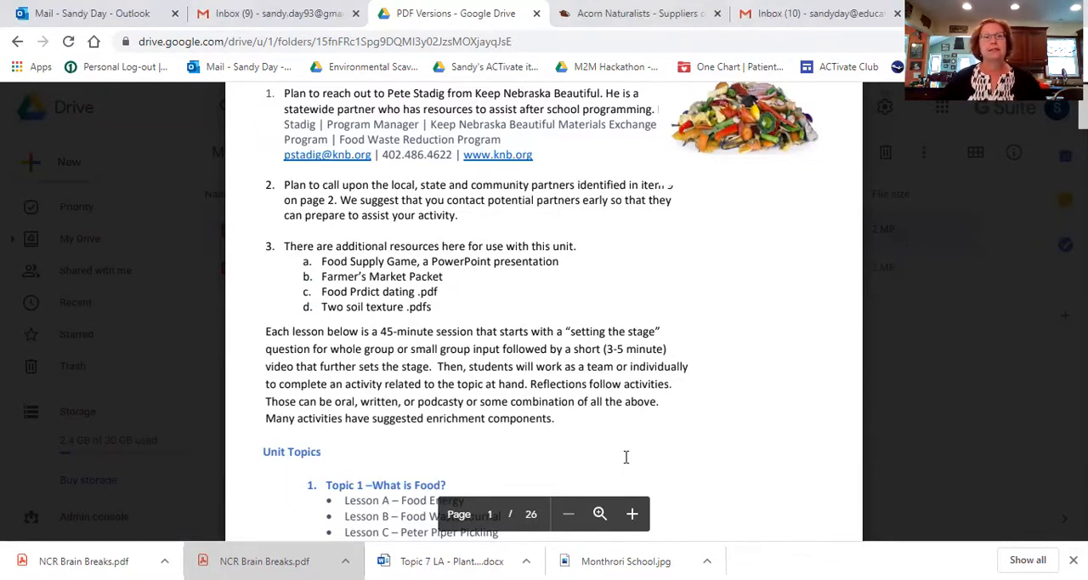
scroll(down, 3)
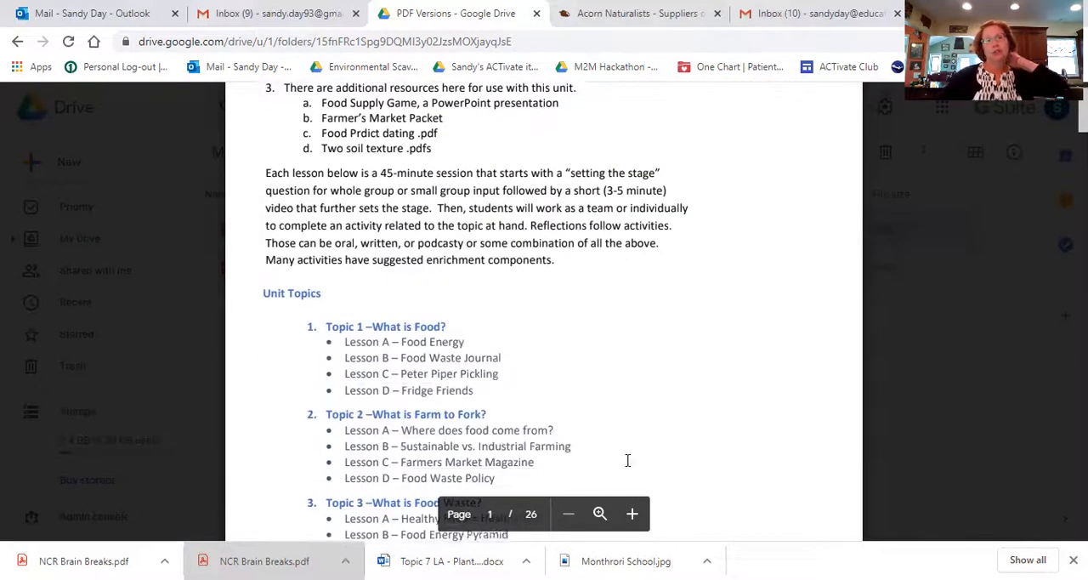
scroll(down, 3)
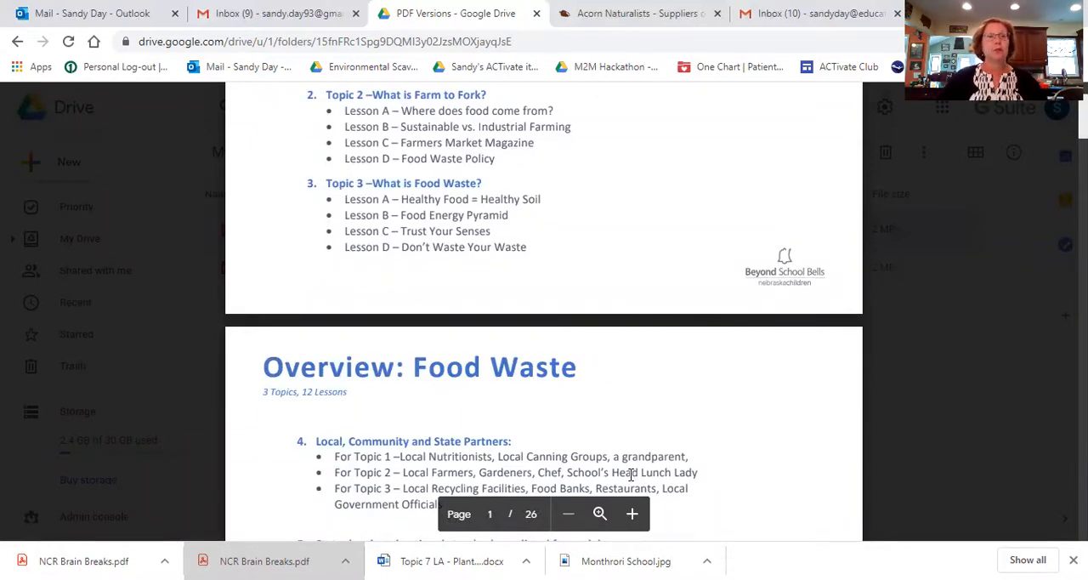
scroll(up, 3)
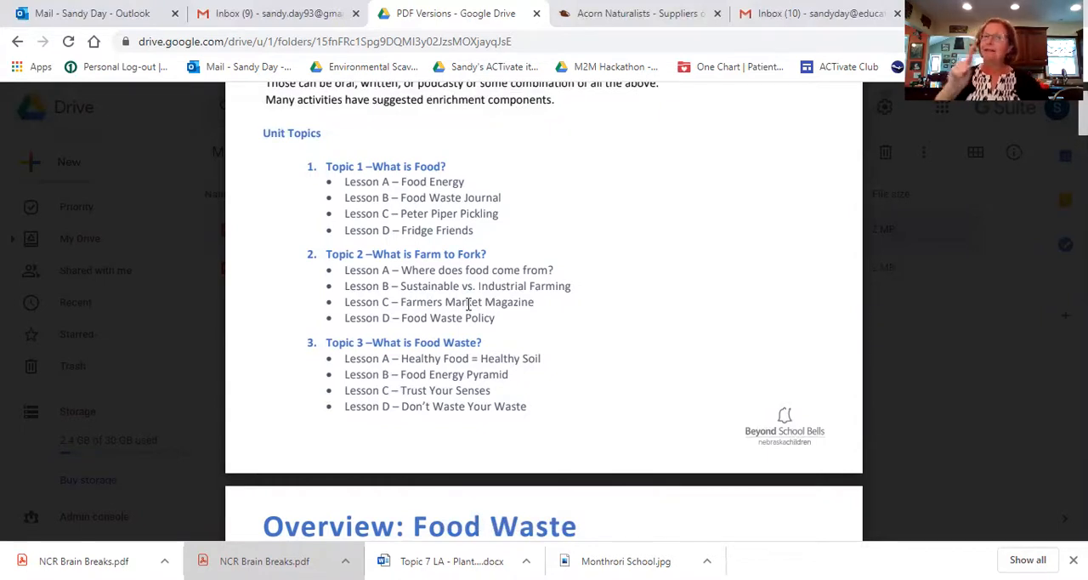
scroll(down, 3)
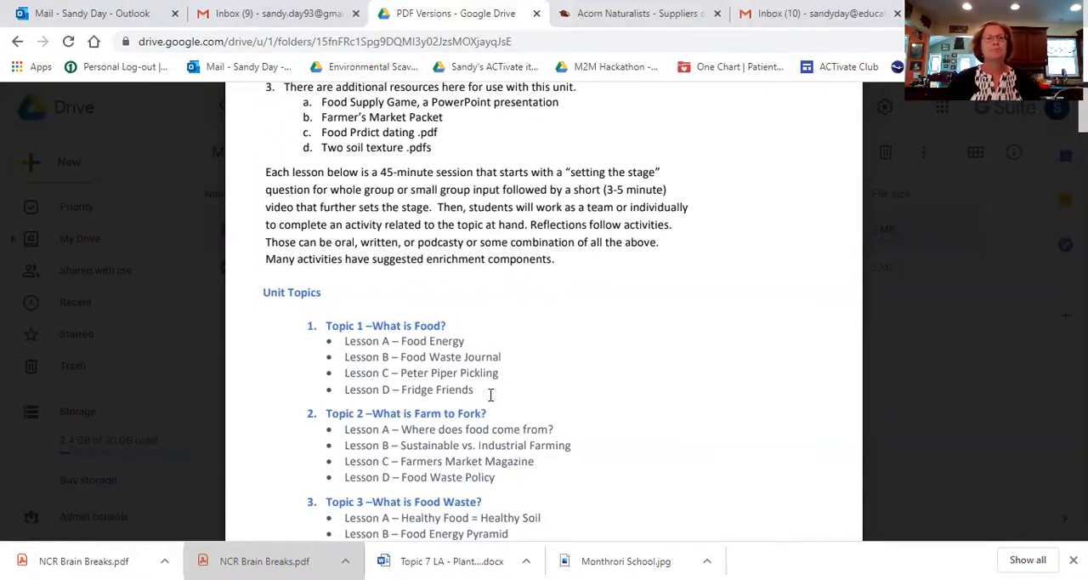
- Scroll past the standards section to the Topic 1 LA – Food as Energy lesson page
scroll(down, 3)
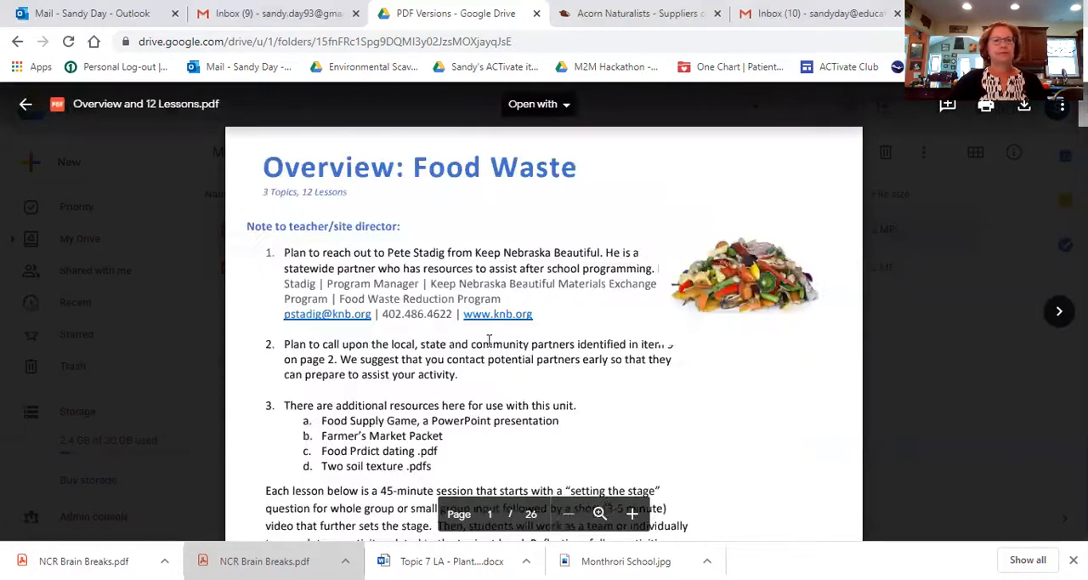
scroll(down, 3)
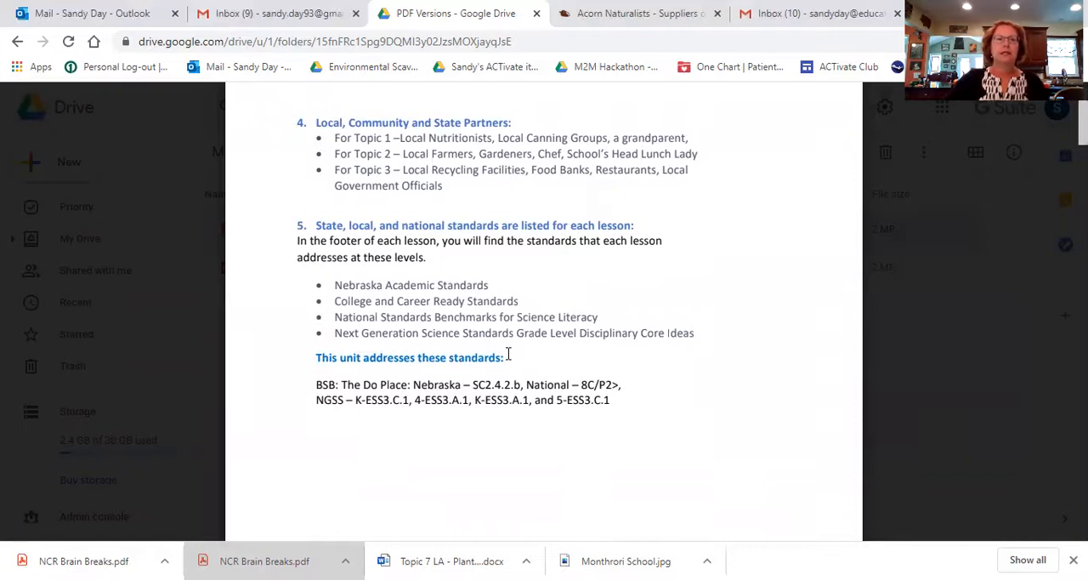
scroll(down, 3)
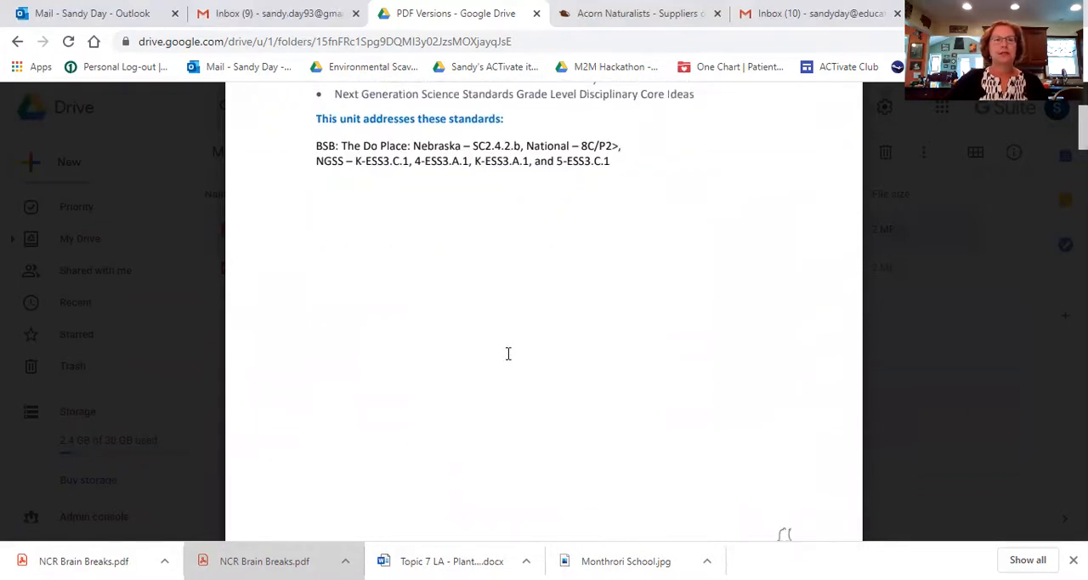
scroll(down, 3)
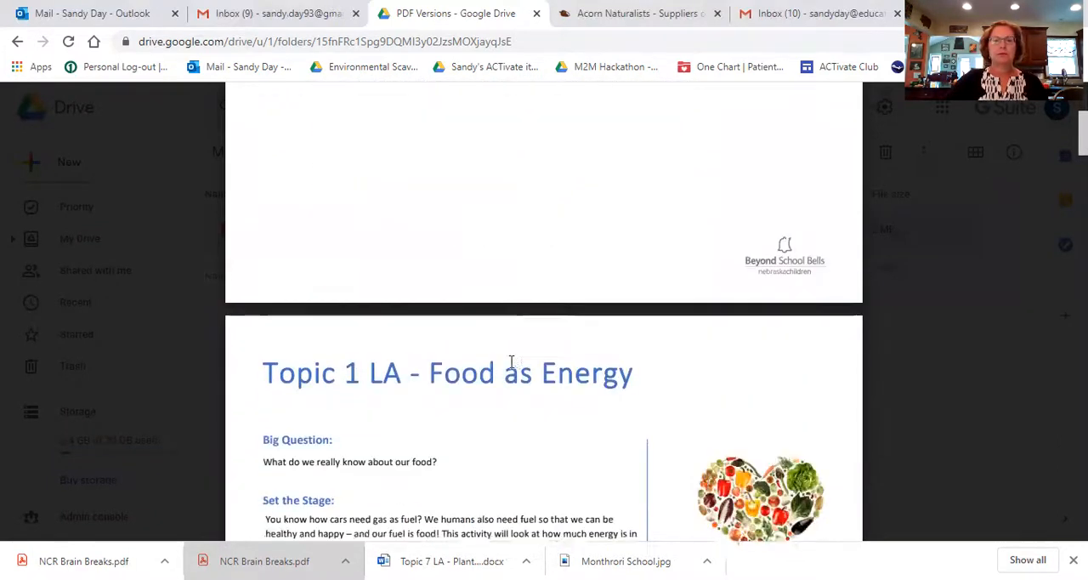
- Scroll through the Food as Energy lesson's Activity, Procedure and Materials sections to the Food Waste Journal lesson
scroll(down, 3)
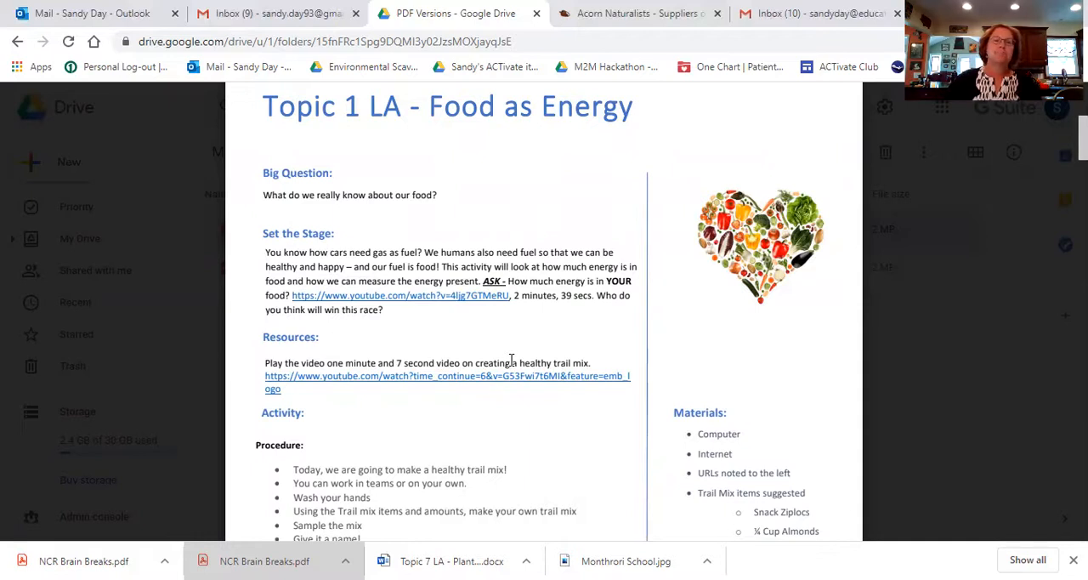
scroll(down, 3)
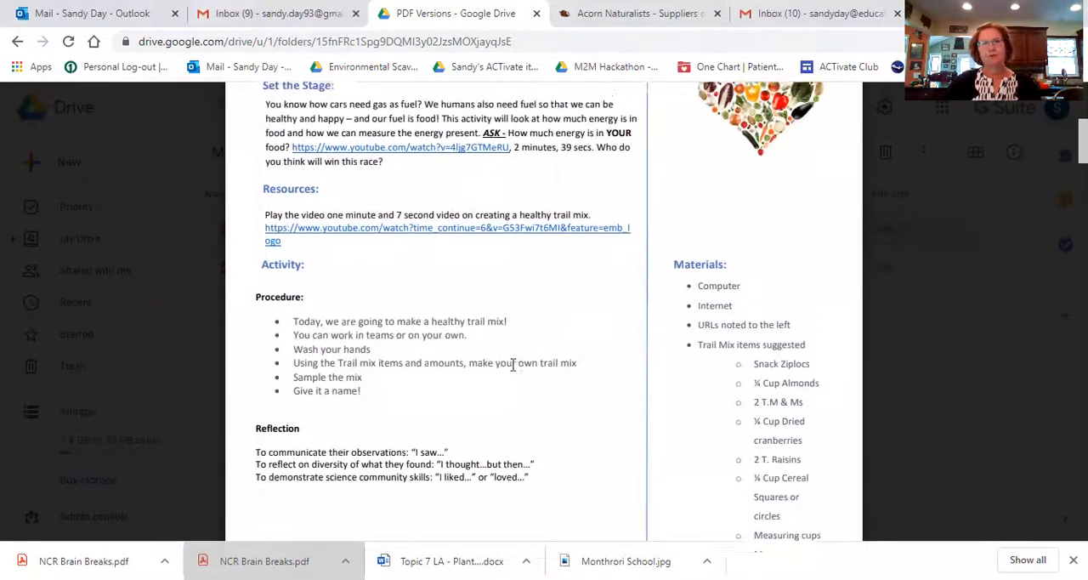
scroll(up, 3)
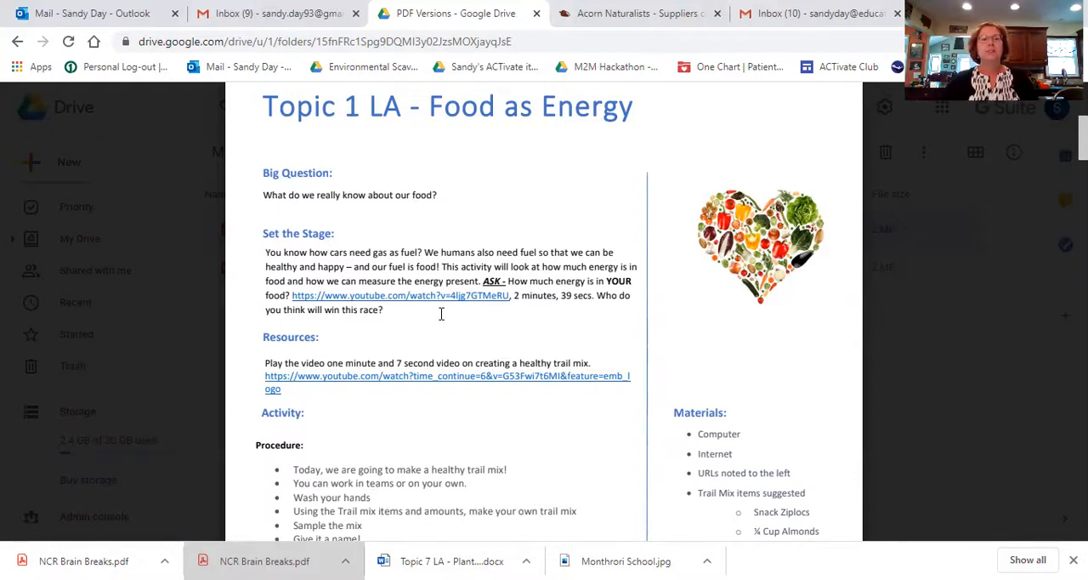
scroll(down, 3)
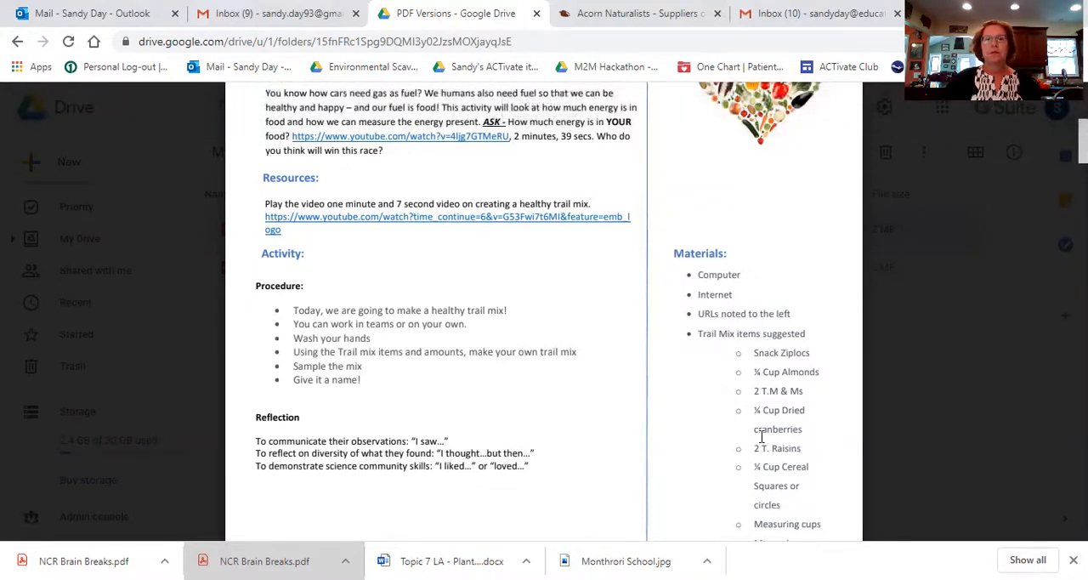
scroll(down, 3)
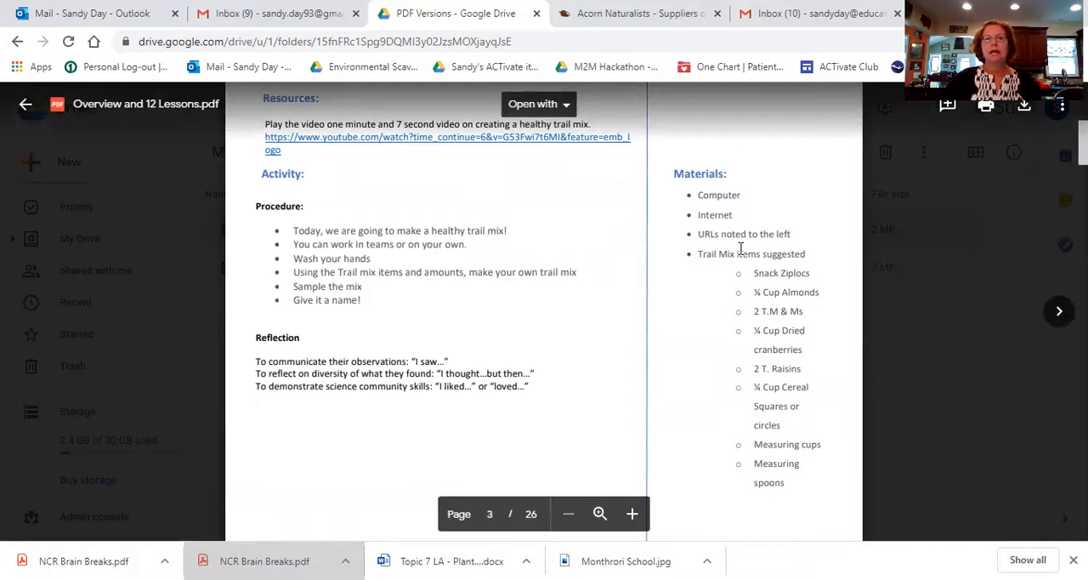
scroll(down, 3)
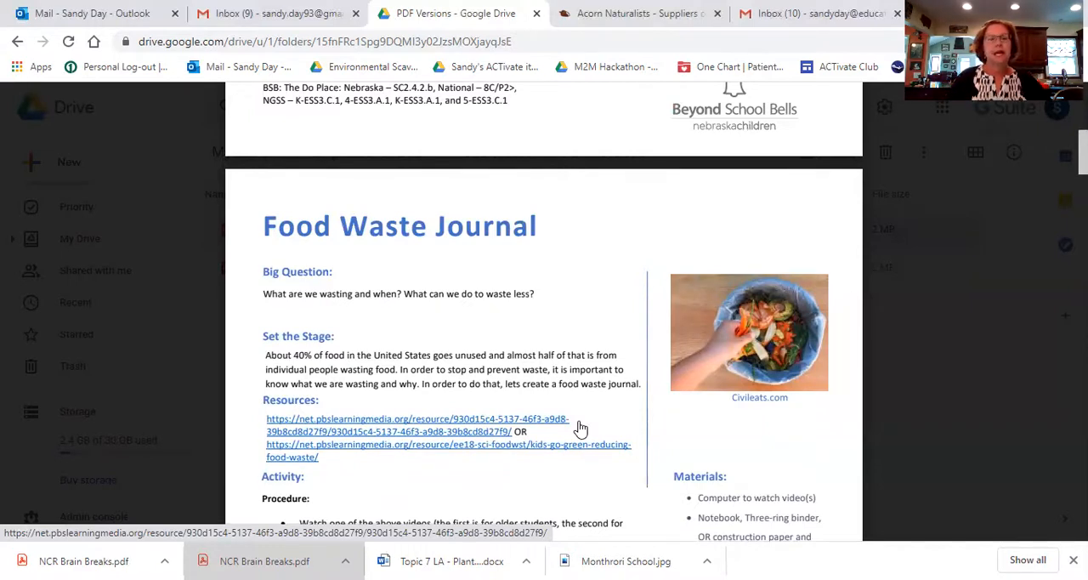
- Scroll through the Food Waste Journal lesson's procedure and journal log worksheet pages around page 6 of 26
scroll(down, 3)
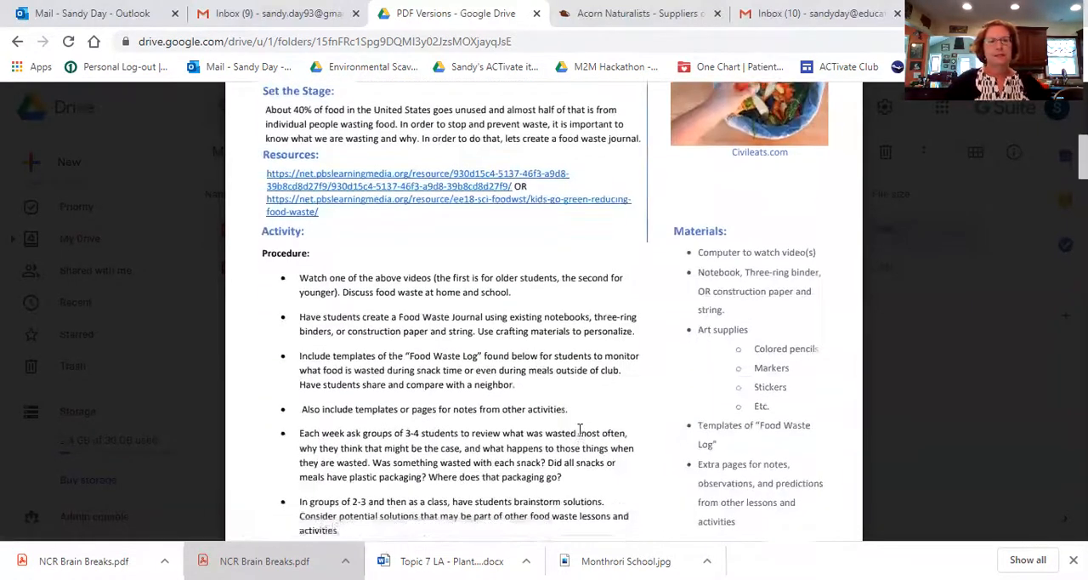
scroll(down, 3)
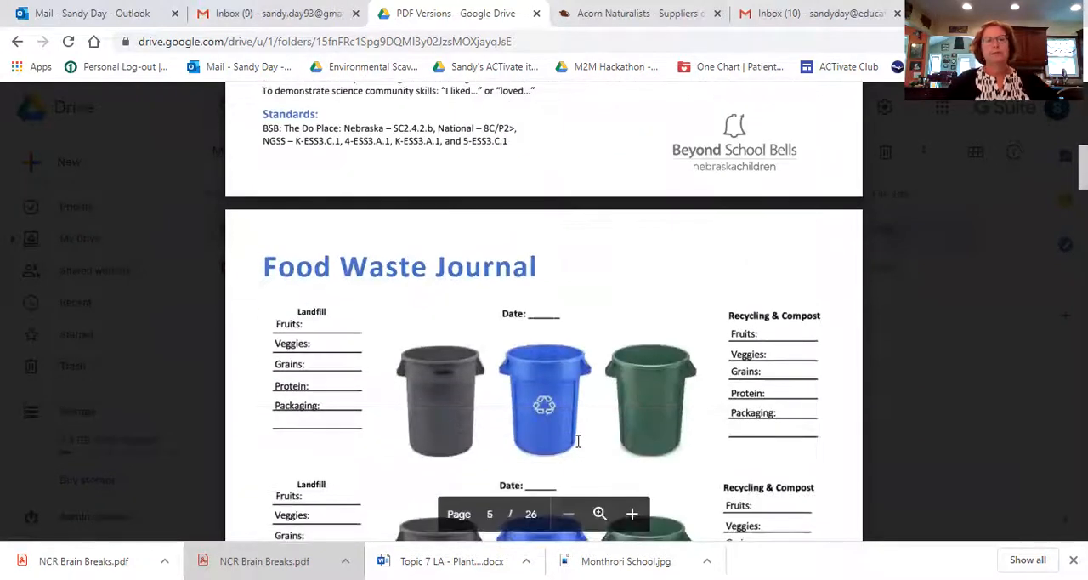
scroll(up, 3)
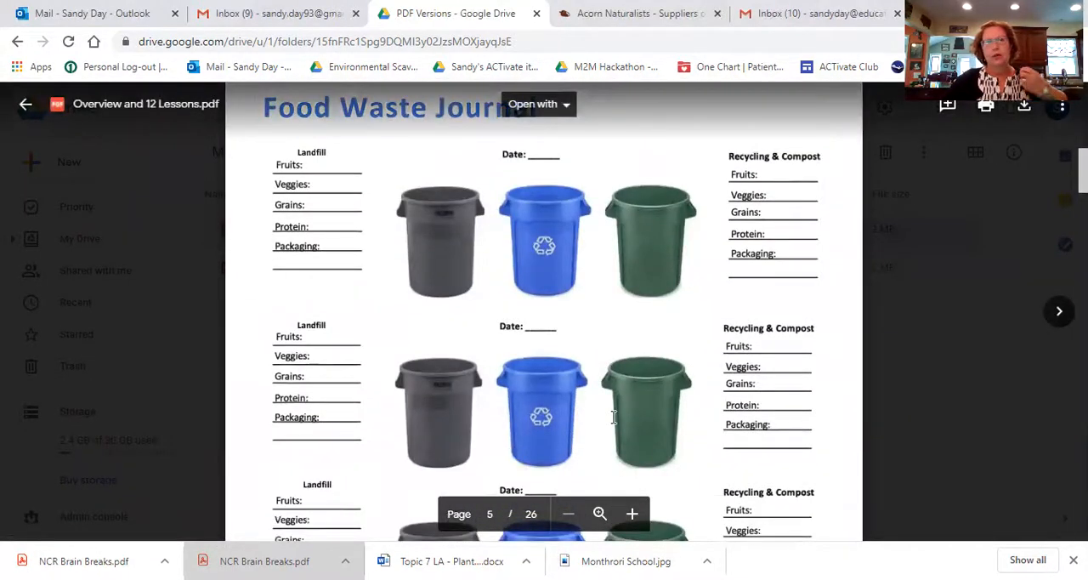
scroll(down, 3)
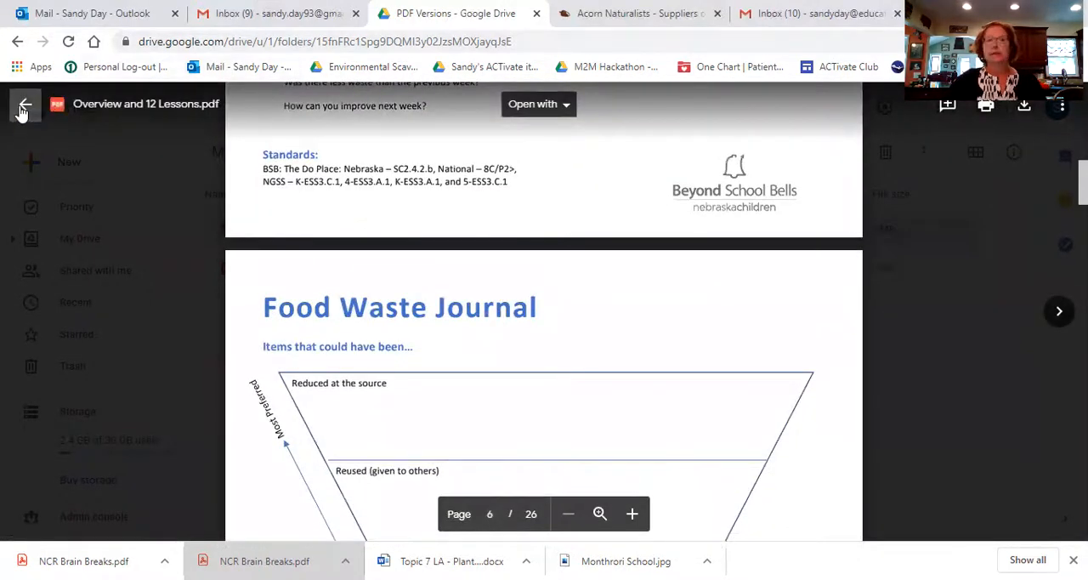
- Close the PDF preview, return to the Food Waste folder via the breadcrumb and scroll its lesson documents
click(24, 103)
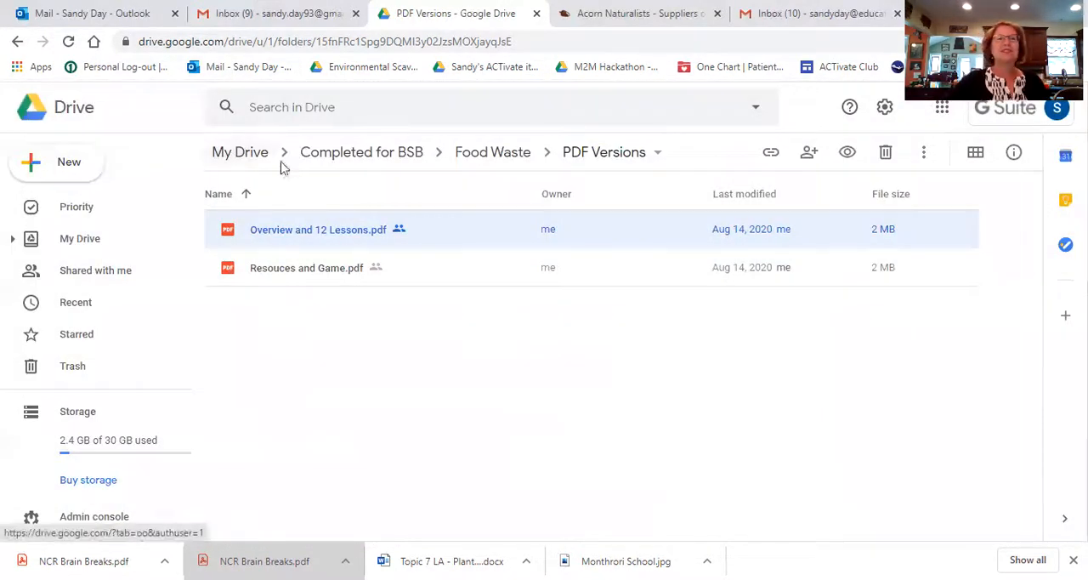
click(493, 153)
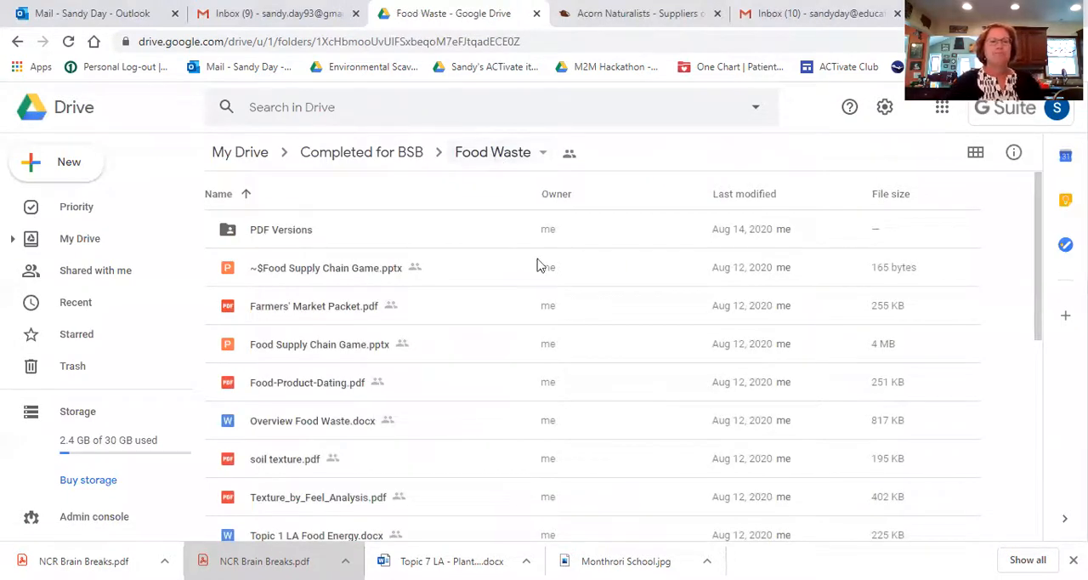
scroll(down, 3)
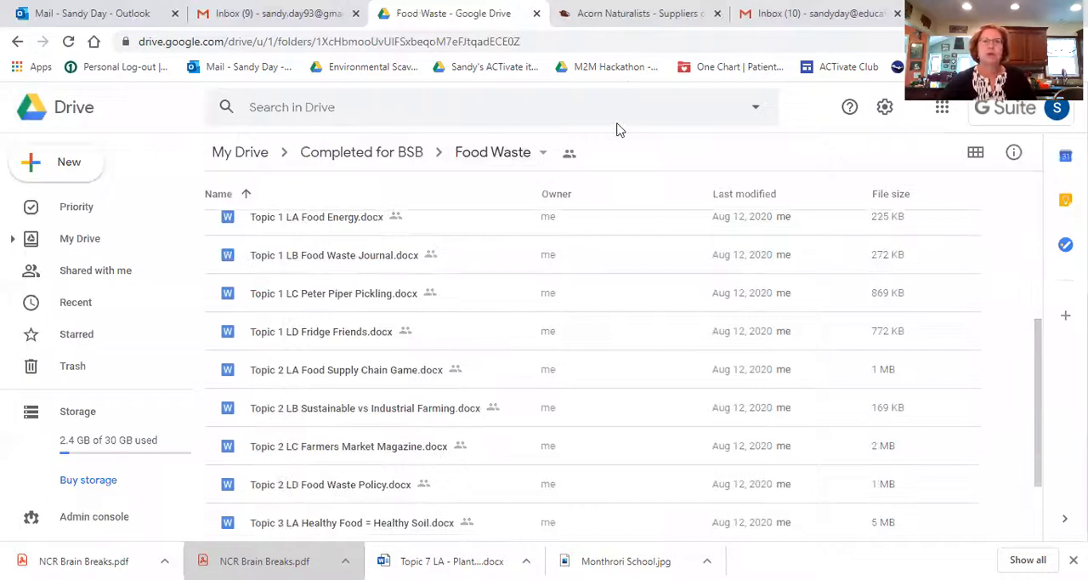